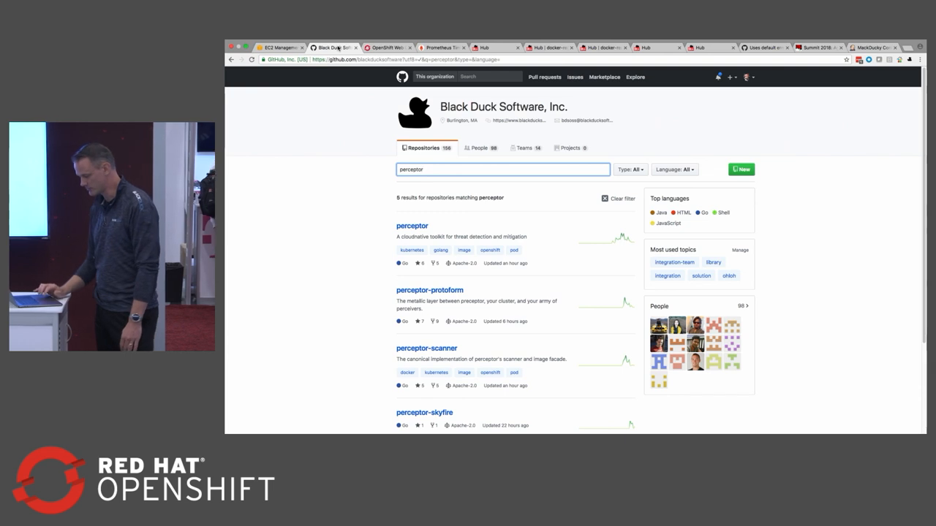
Scroll through the five perceptor repositories, such as perceptor-scanner and perceptor-skyfire
scroll(down, 3)
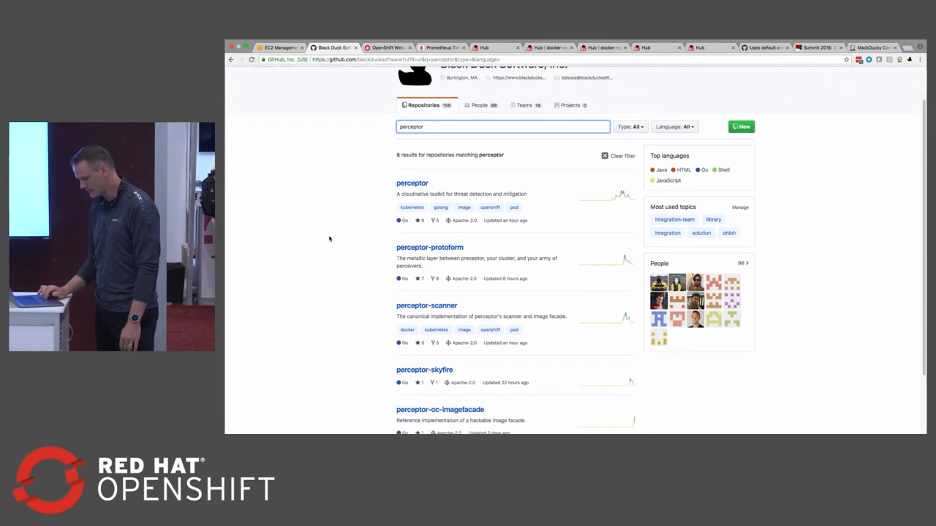
scroll(down, 3)
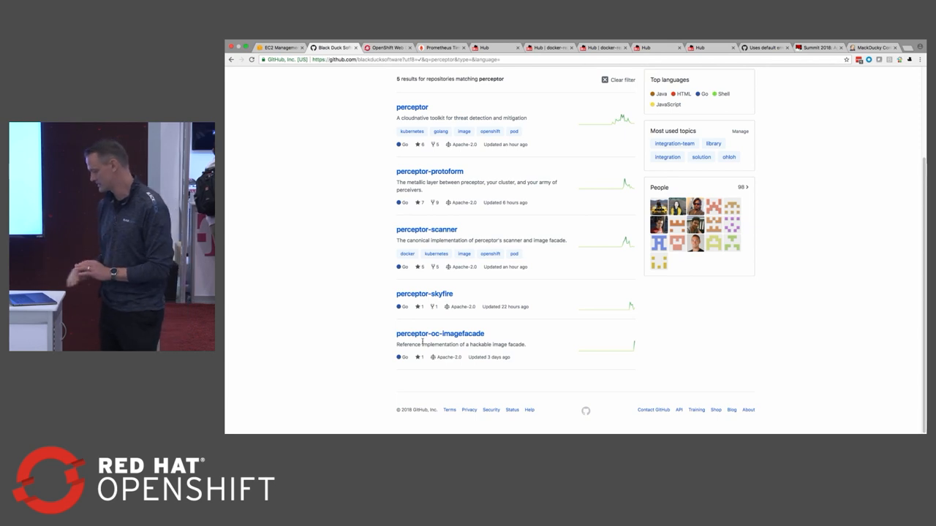
scroll(up, 3)
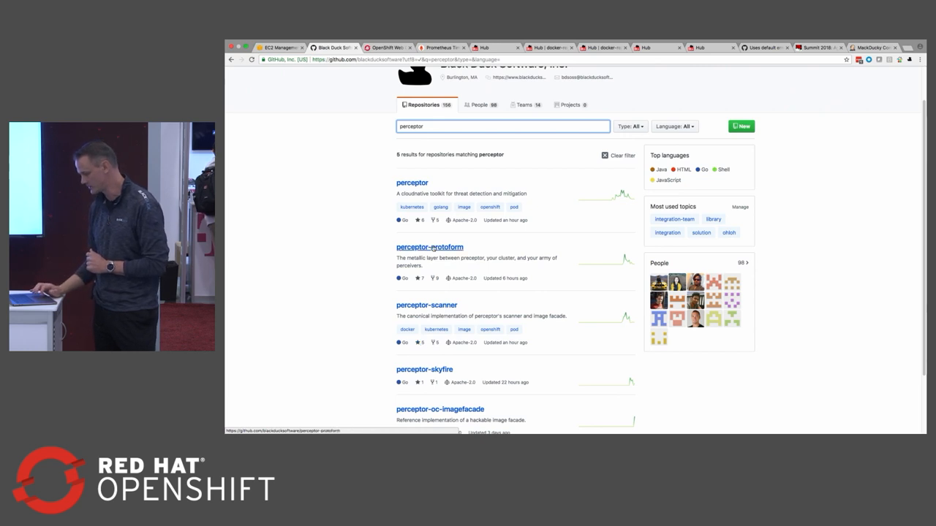
mouse_move(444, 179)
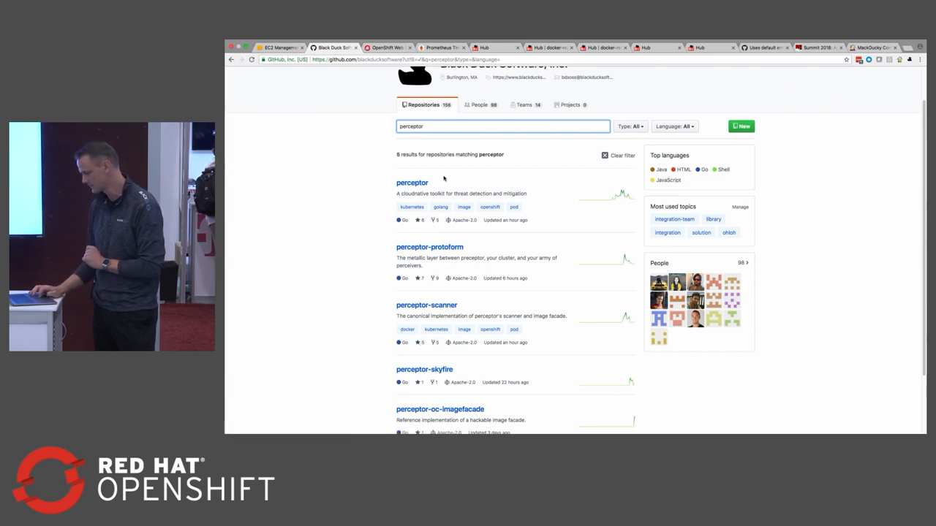
mouse_move(386, 93)
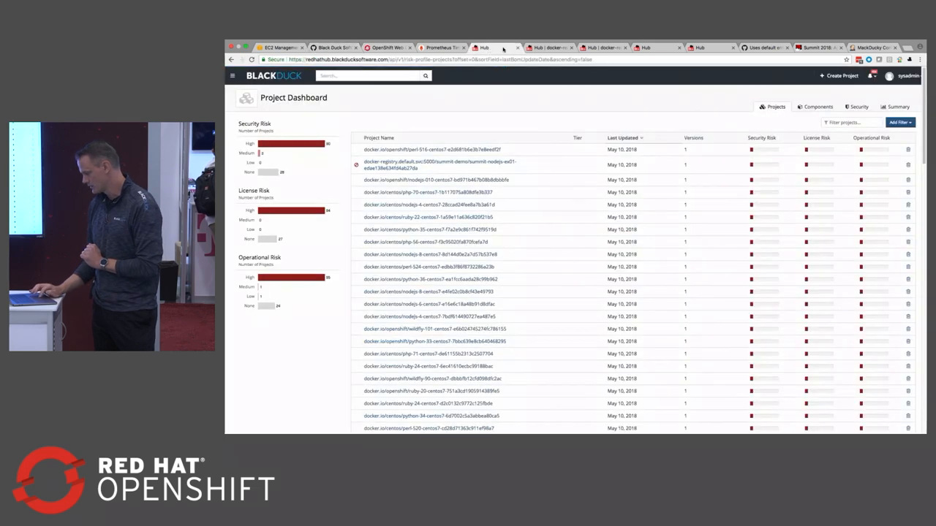
Open the summit-nodejs-ex01 project's bill of materials from the Project Dashboard
click(439, 162)
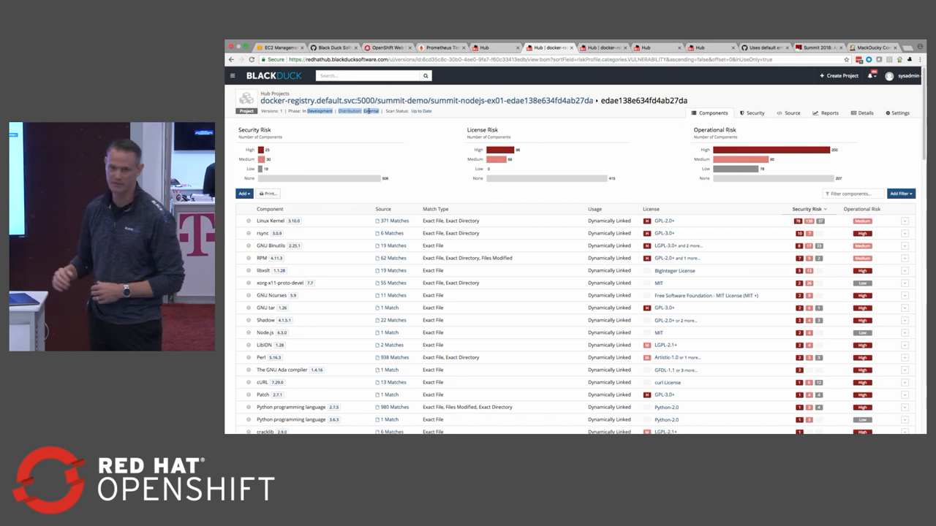
mouse_move(555, 242)
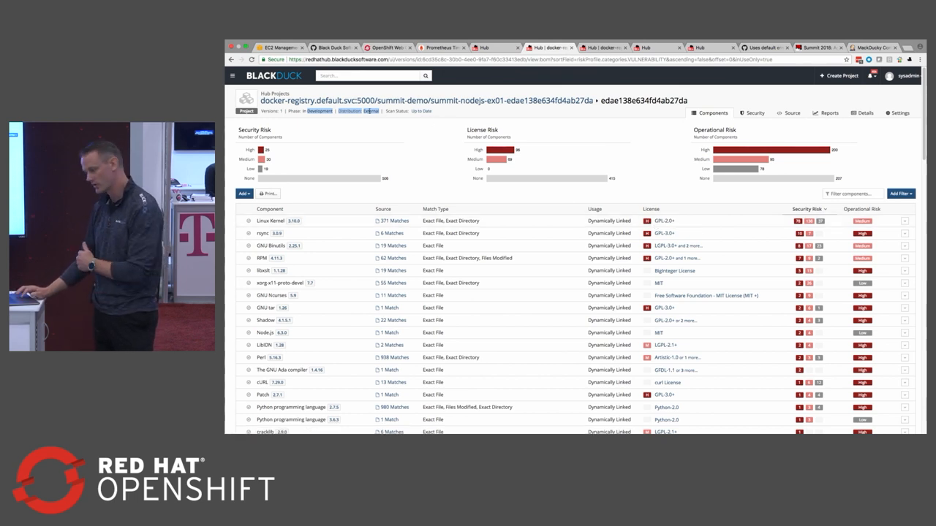
mouse_move(362, 137)
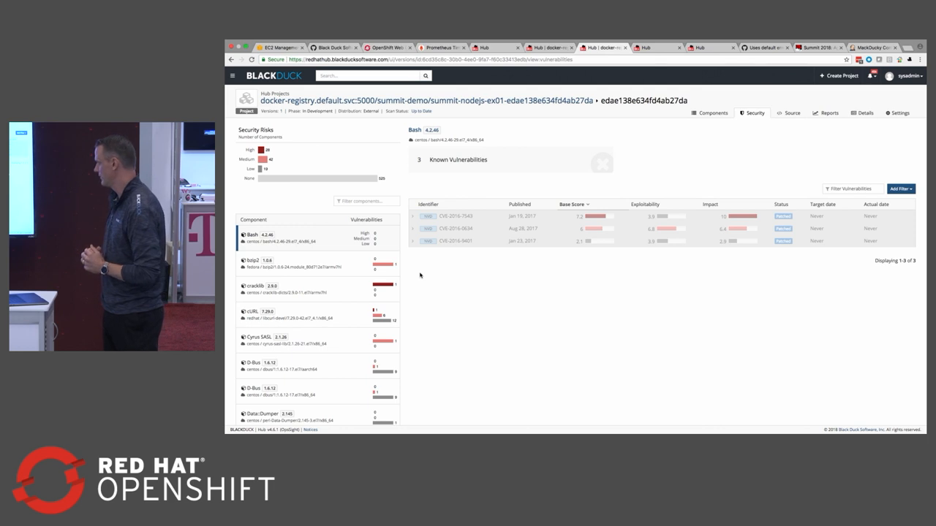
mouse_move(614, 79)
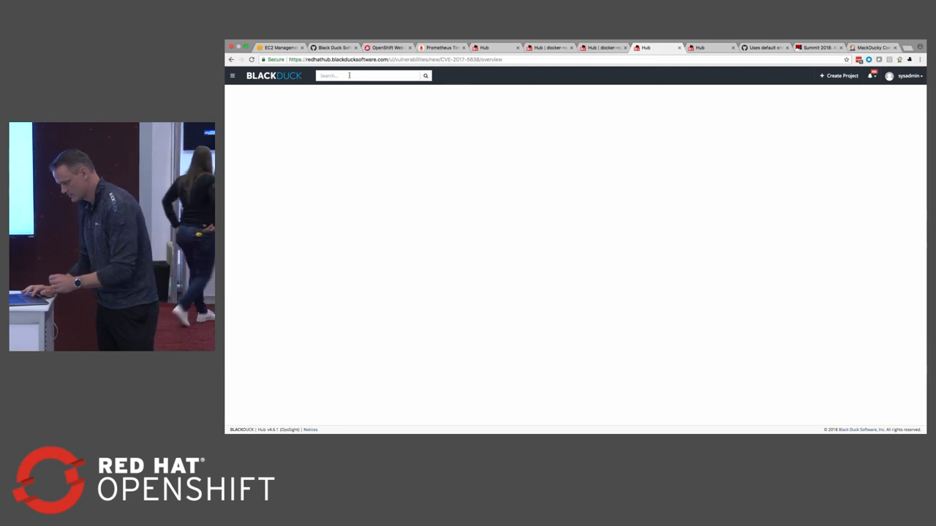
Search the Hub for CVE-2017-5638 and open the BDSA-2017-0031 advisory result
click(369, 76)
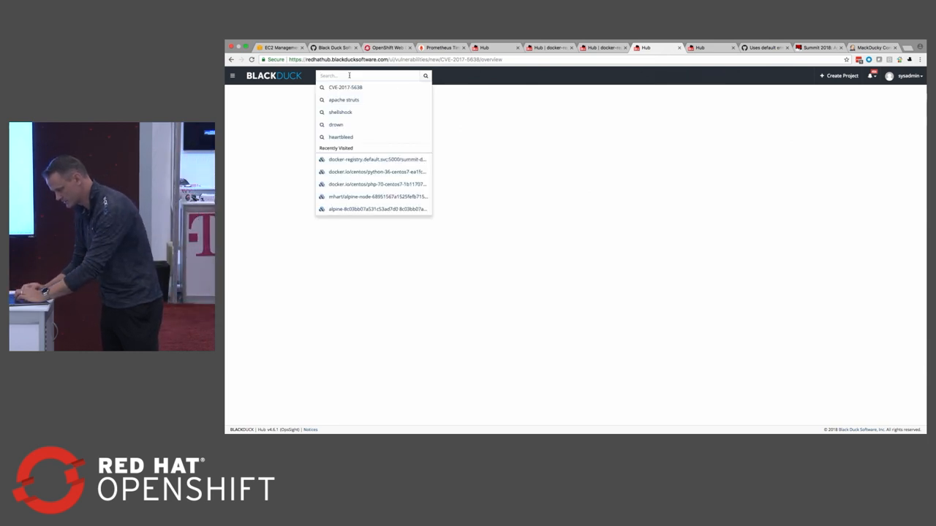
click(346, 87)
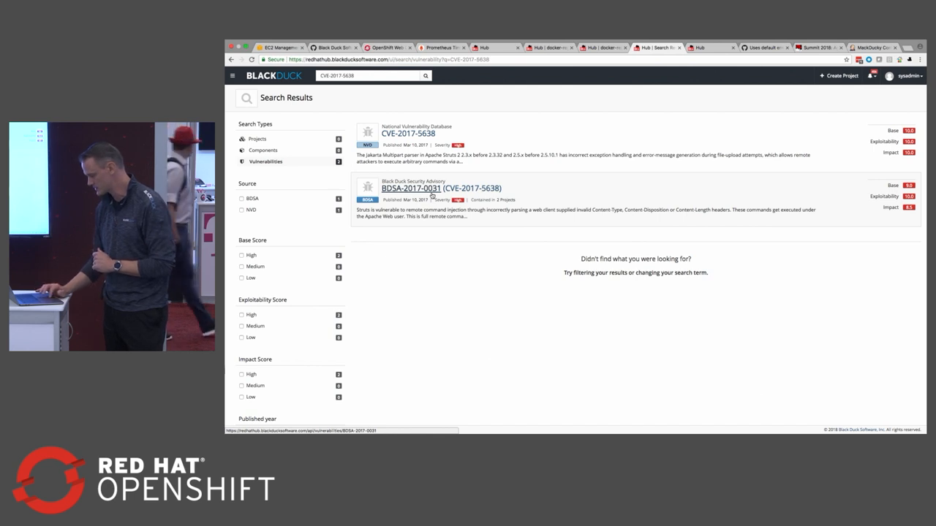
click(441, 188)
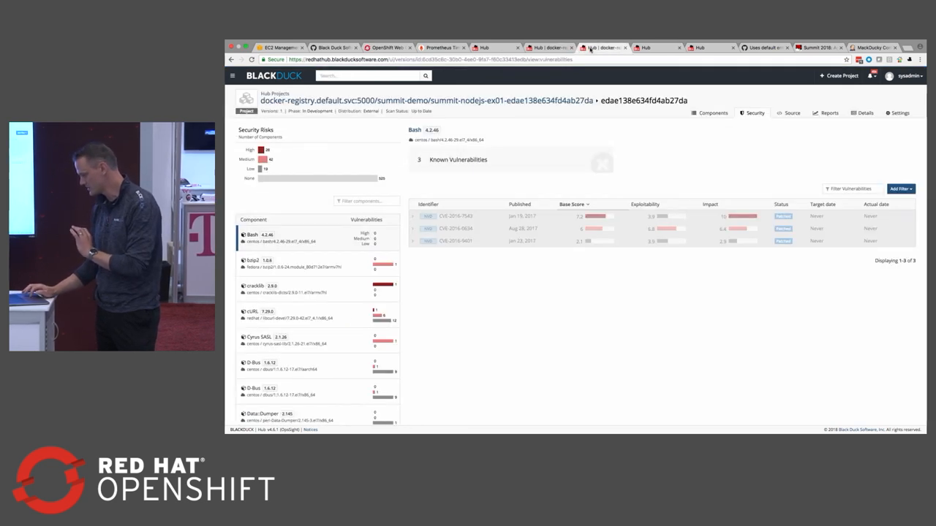
Switch back to the tab with the CVE-2017-5638 search results
click(710, 113)
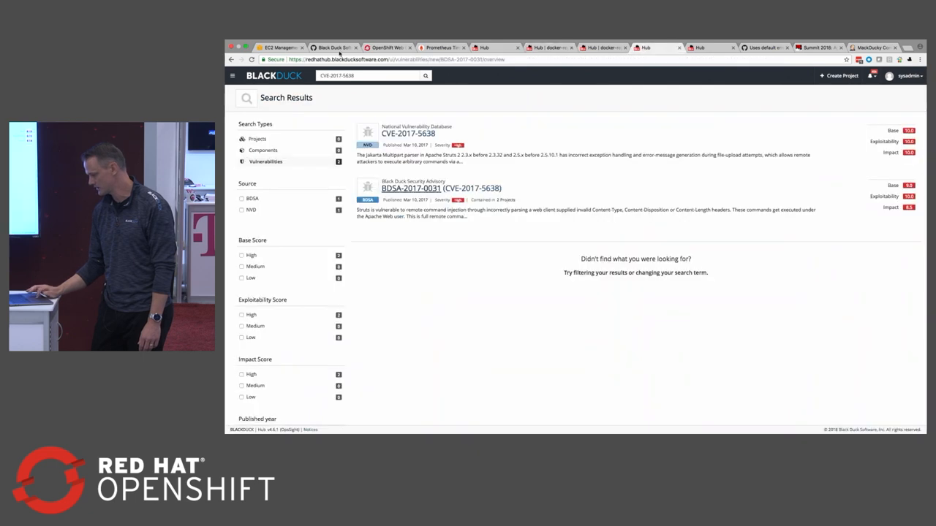
Browse the condition list for a new policy rule in Policy Management, then cancel it
click(231, 75)
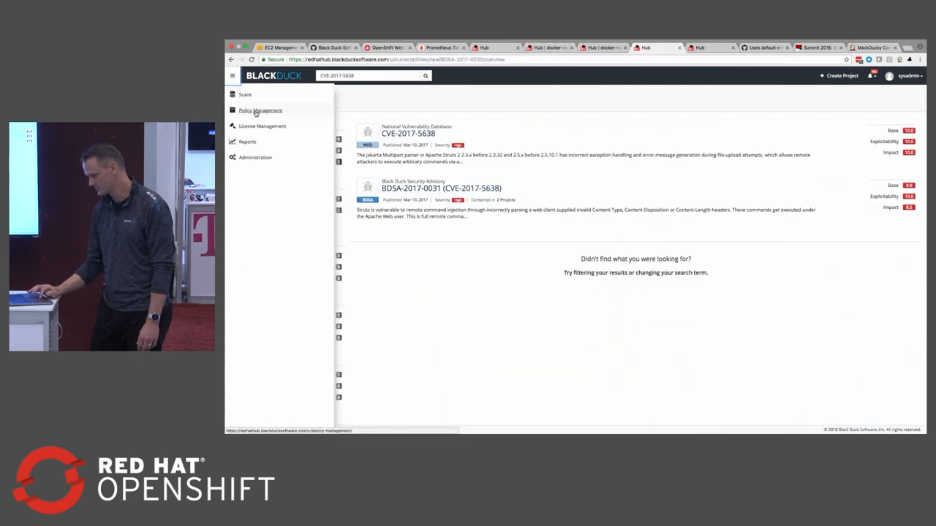
click(259, 122)
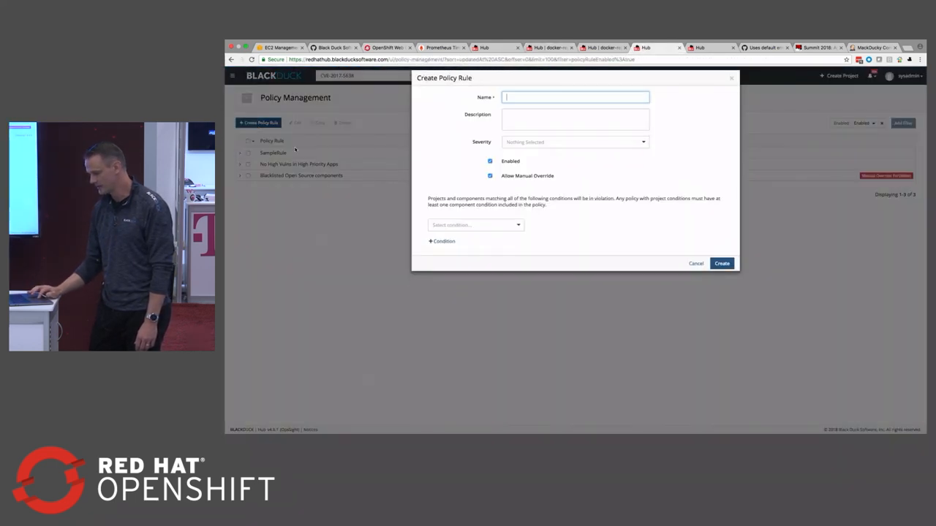
click(475, 233)
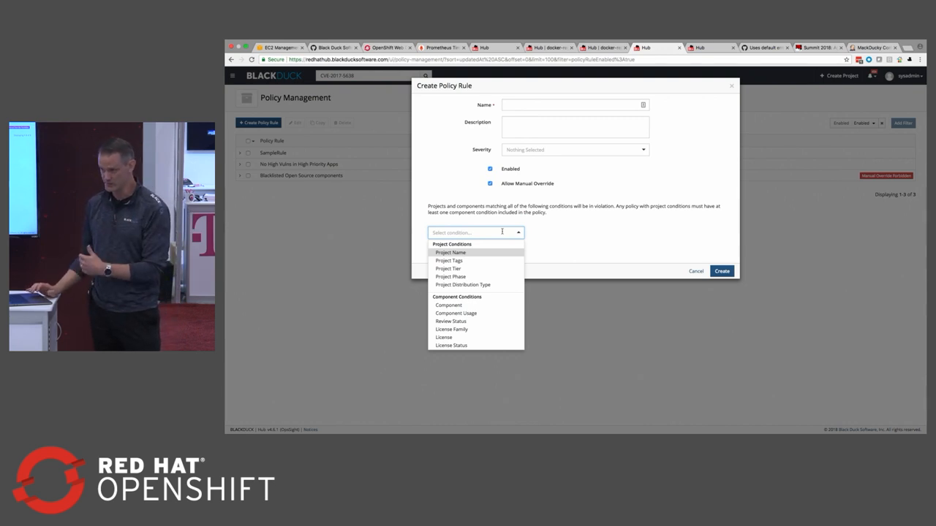
mouse_move(477, 260)
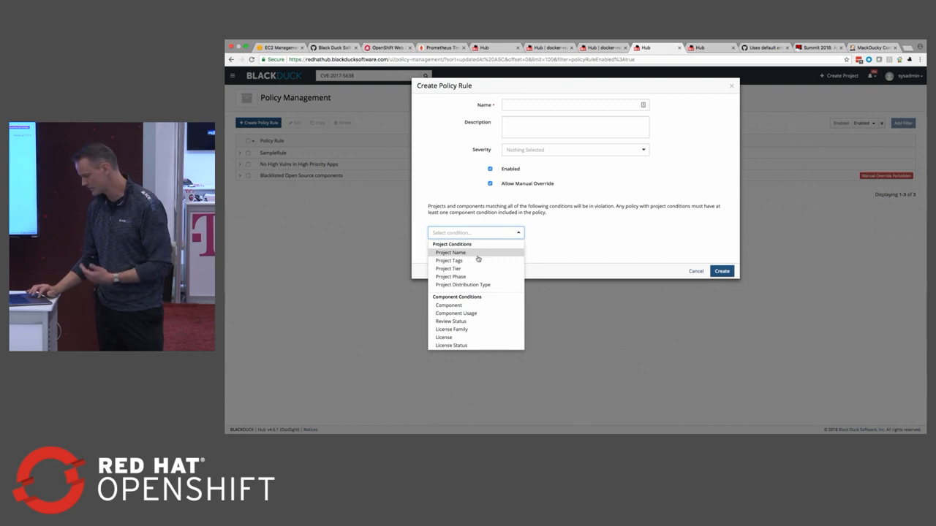
scroll(down, 3)
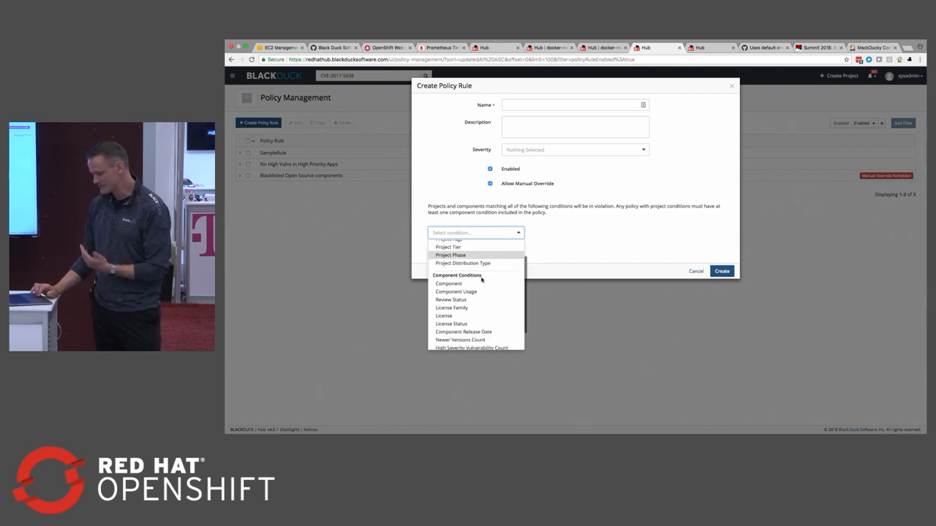
scroll(down, 3)
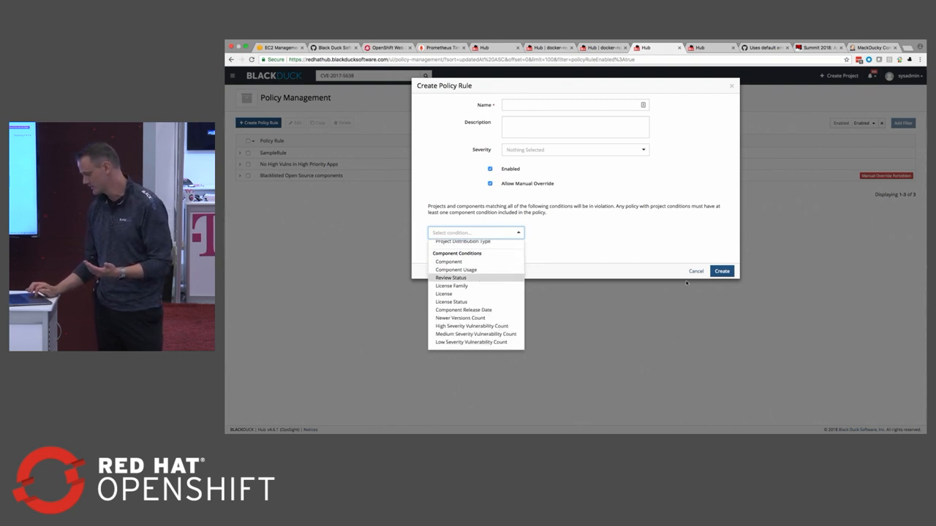
click(696, 272)
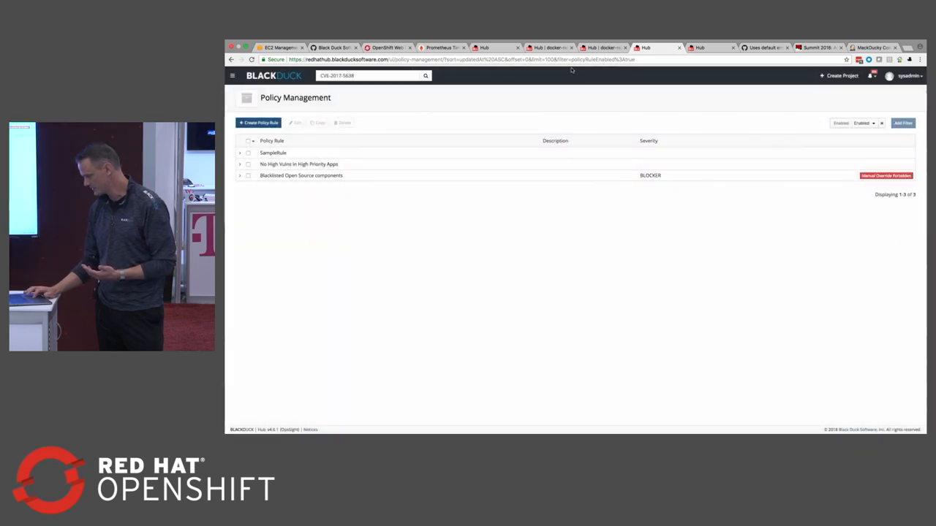
click(550, 47)
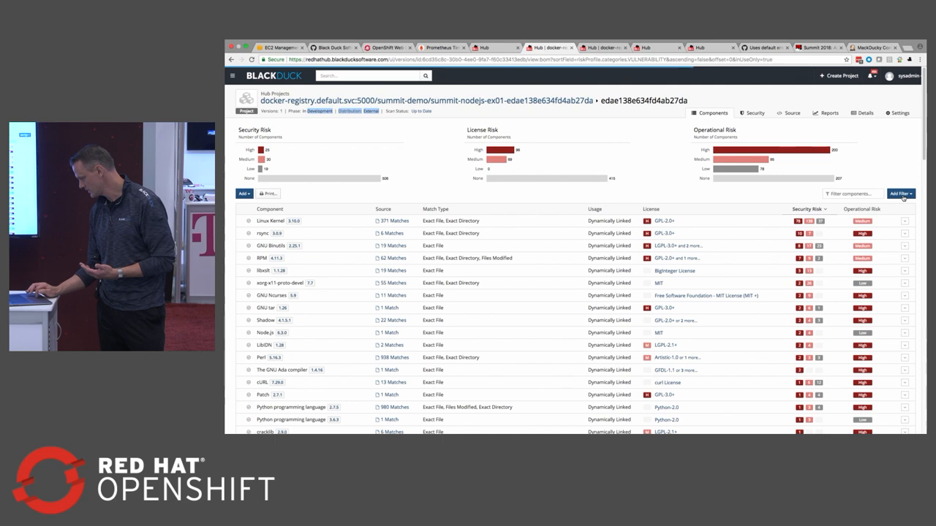
Add a Policy violations filter set to 'In violation' and scroll the component table
click(901, 194)
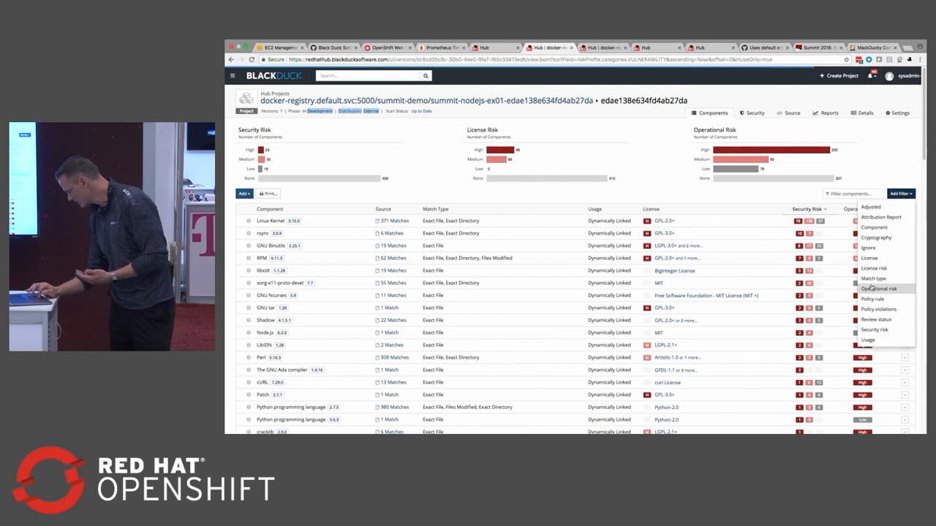
click(879, 308)
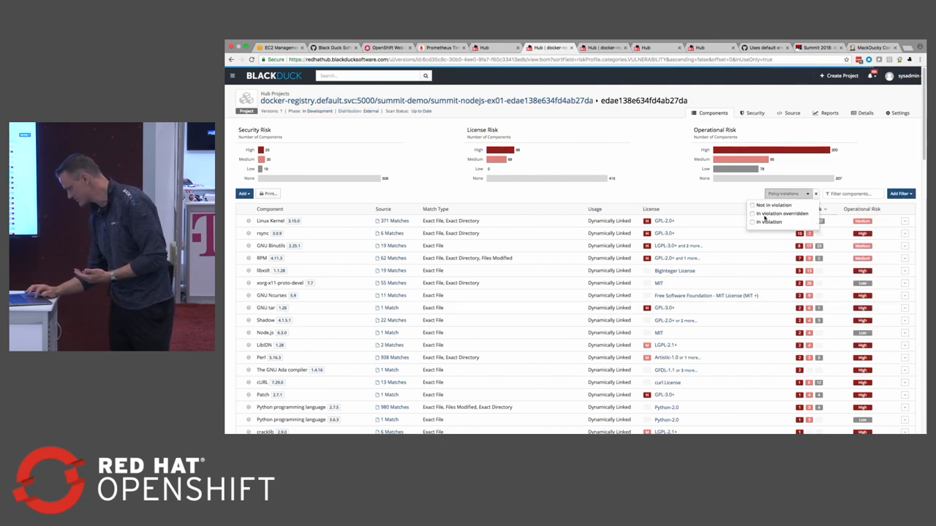
click(753, 222)
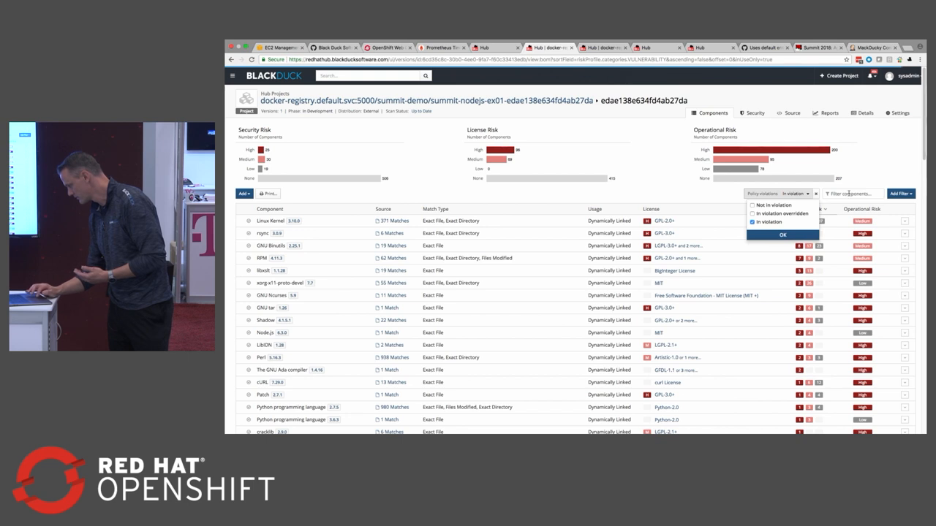
click(782, 234)
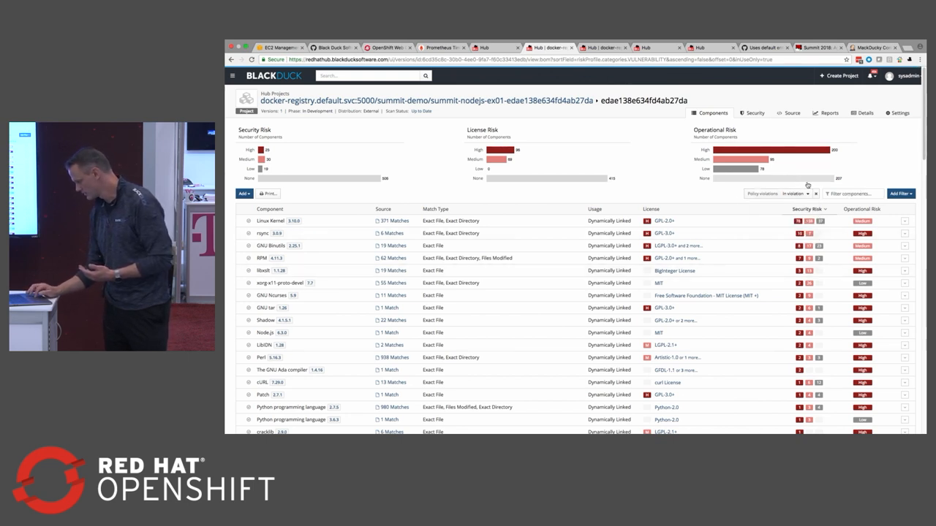
mouse_move(556, 218)
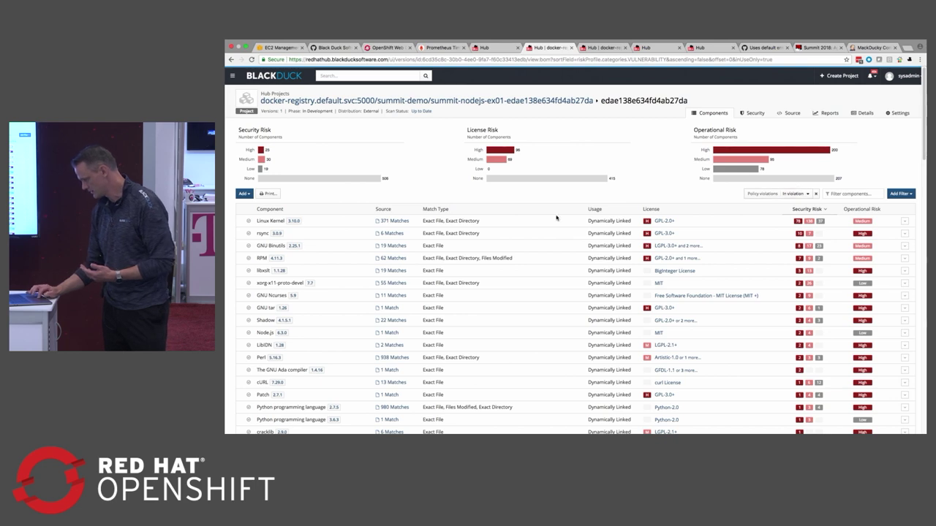
scroll(down, 3)
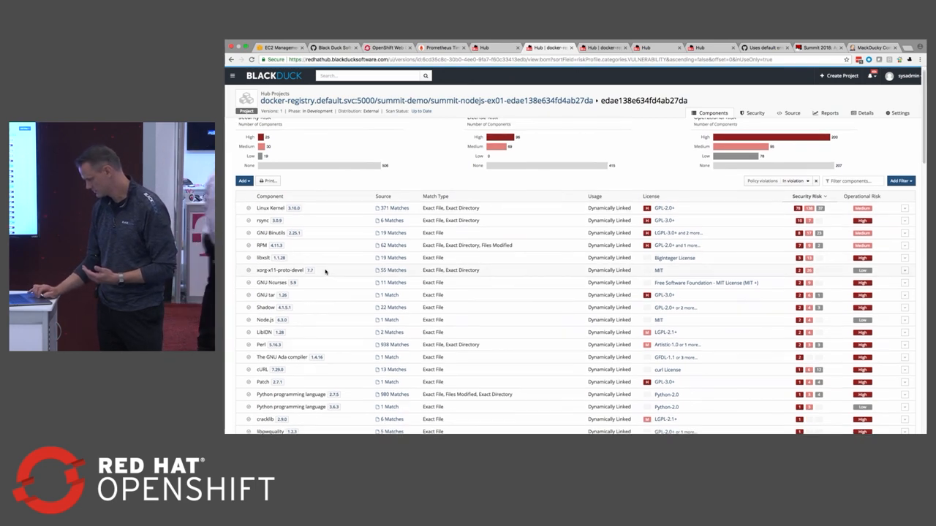
scroll(up, 3)
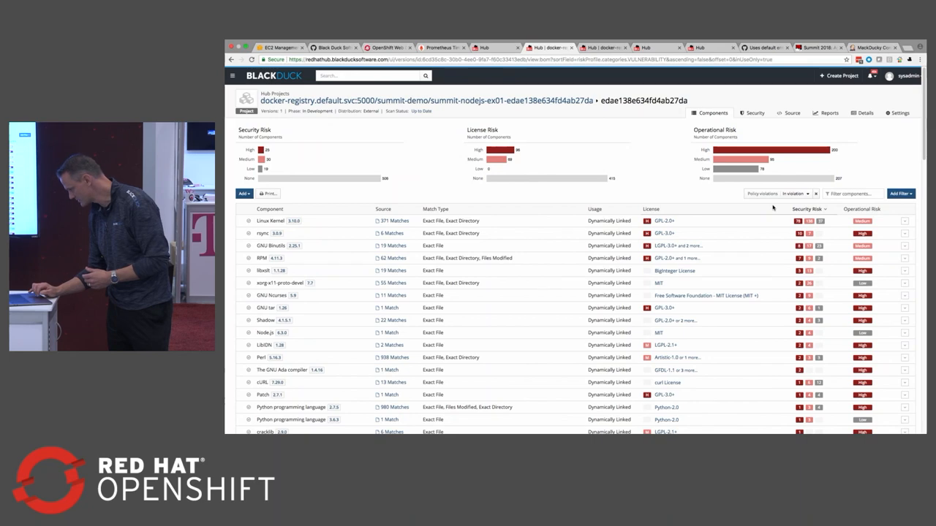
scroll(down, 3)
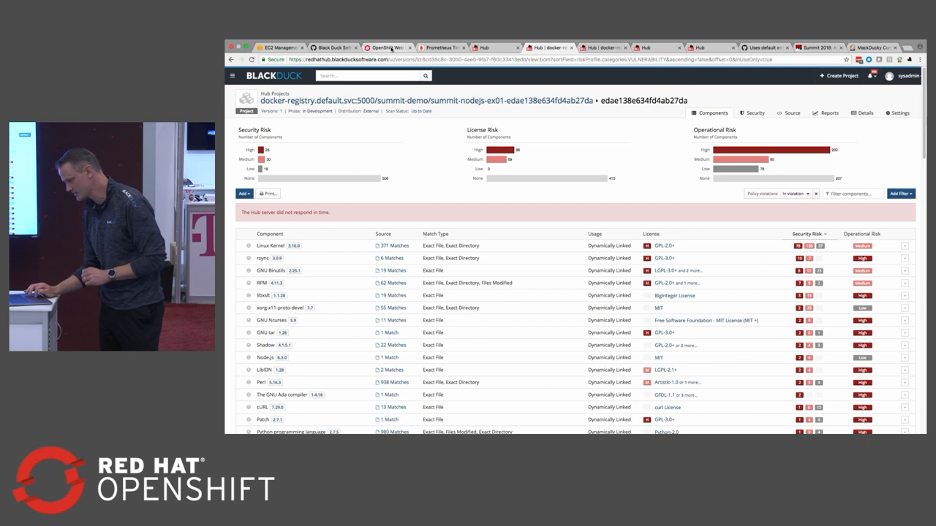
click(383, 47)
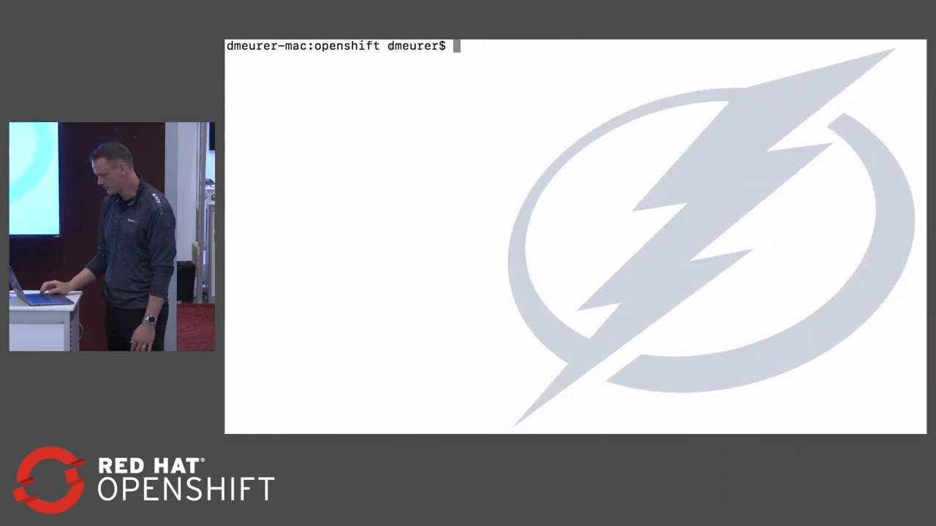
Clear the terminal and run oc describe pods -l "com.blackducksoftware.pod.has-policy-violations=true"
text(clear)
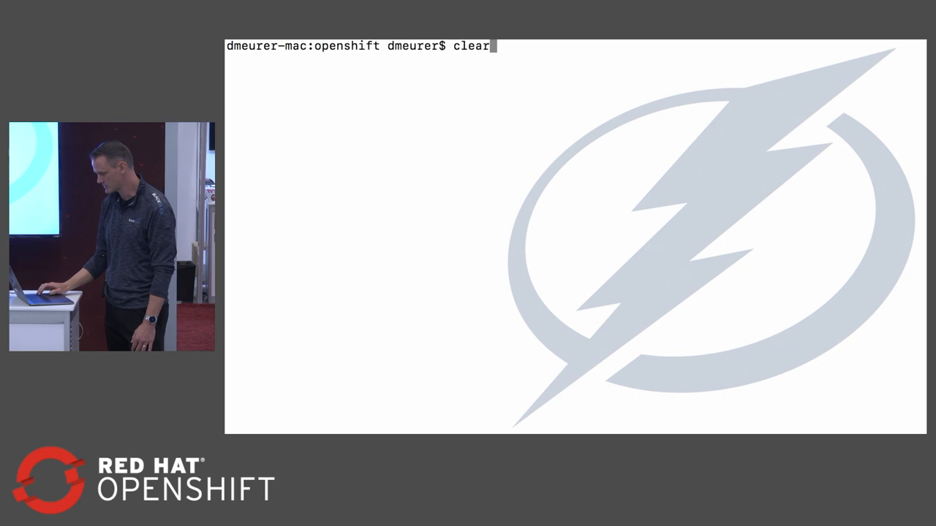
text(oc describe pods -l "com.blackducksoftware.pod.has-policy-violations=true")
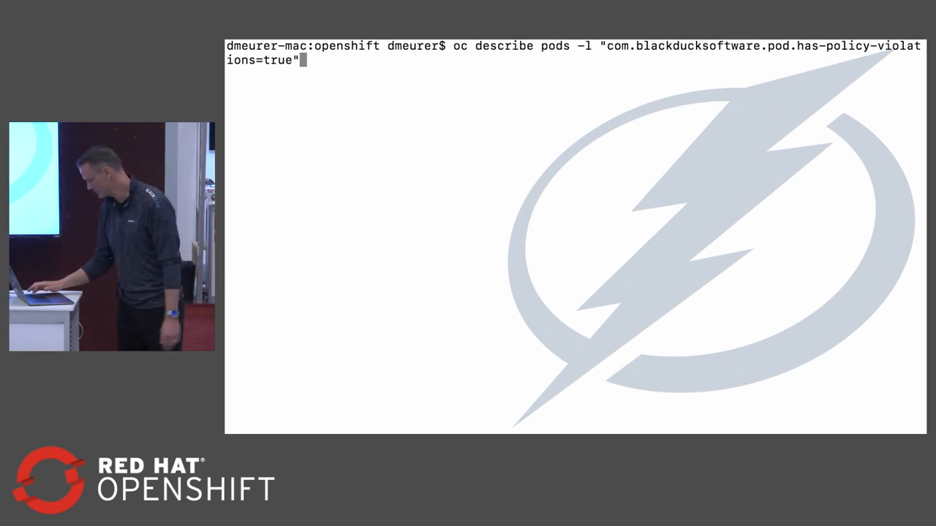
key(Return)
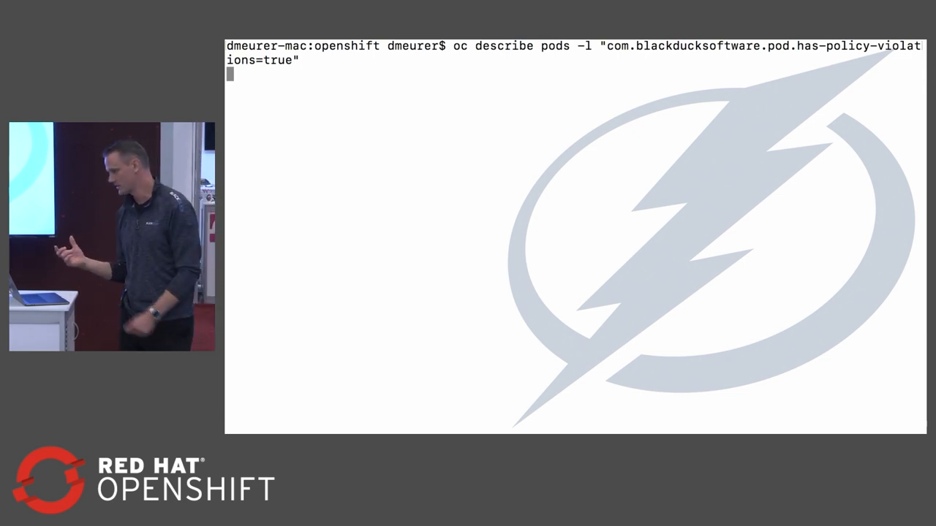
key(Return)
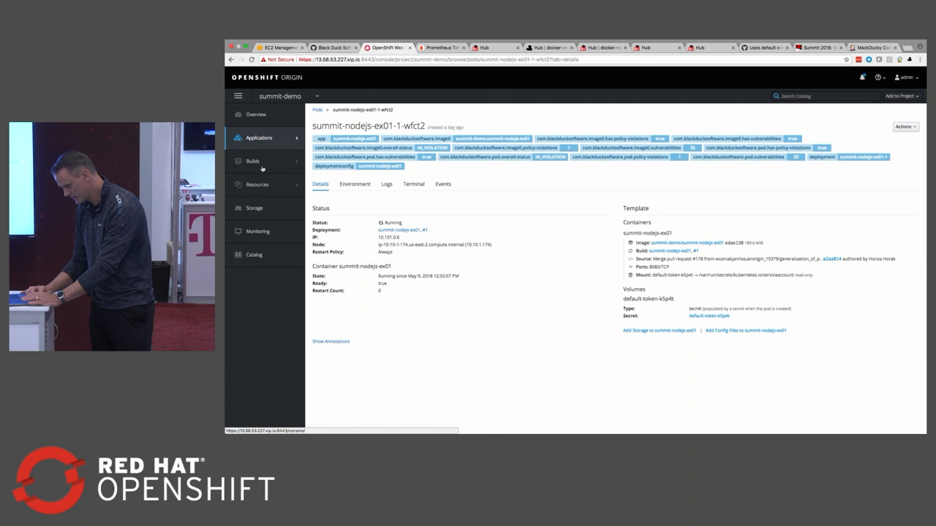
Open the summit-nodejs-ex01 image stream's latest tag and show its Black Duck annotations
click(252, 161)
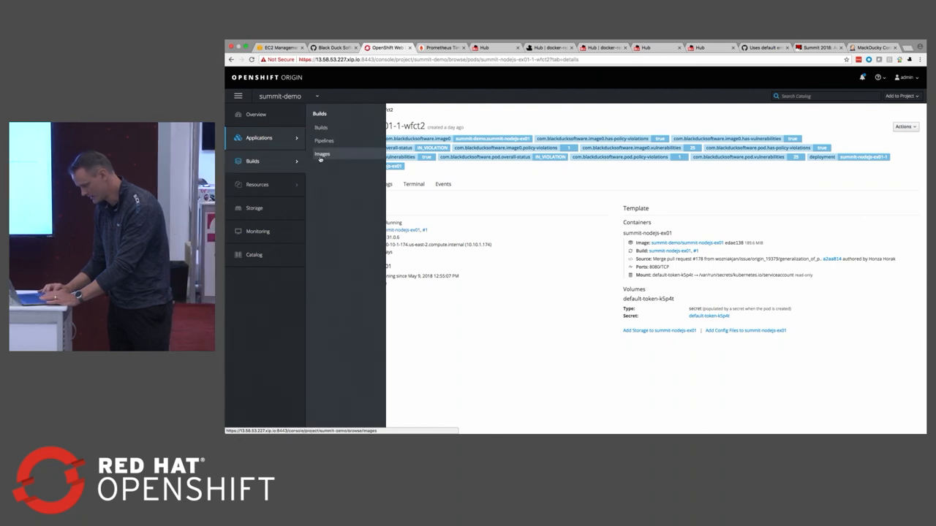
click(323, 154)
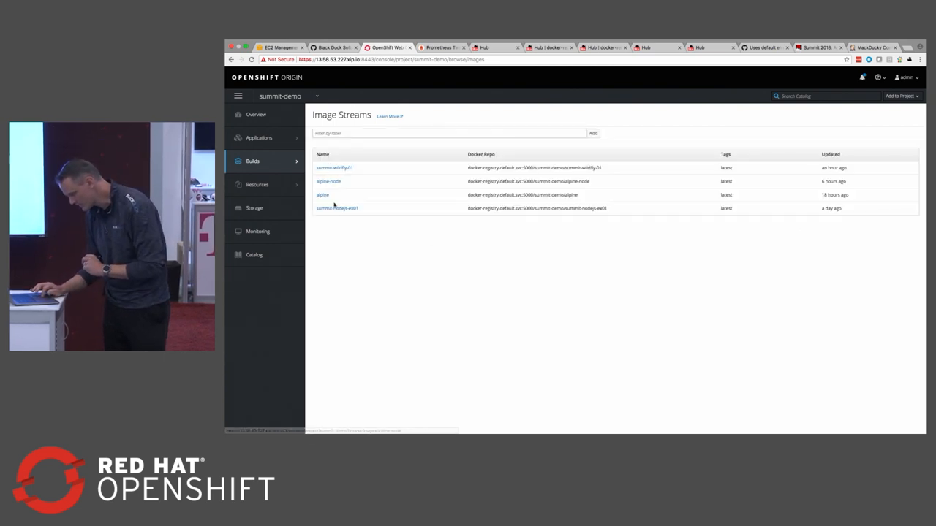
click(337, 208)
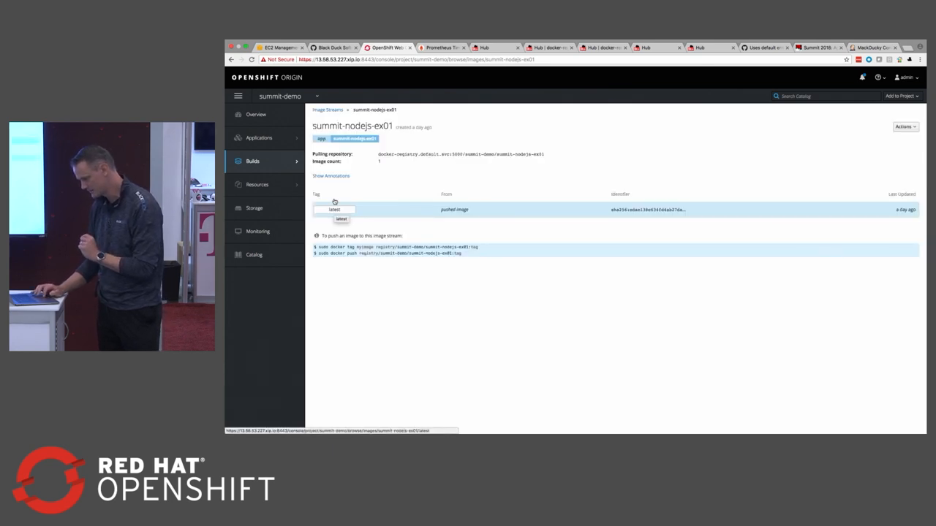
click(334, 210)
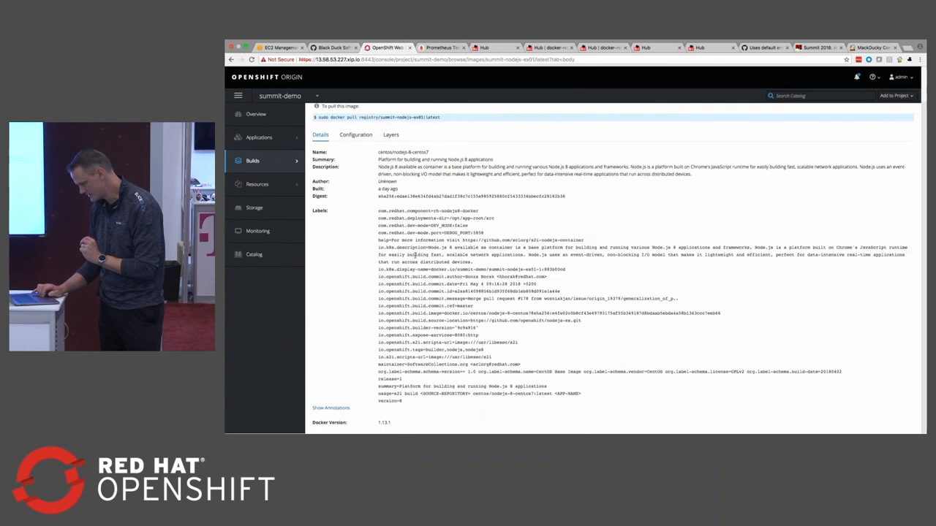
click(331, 408)
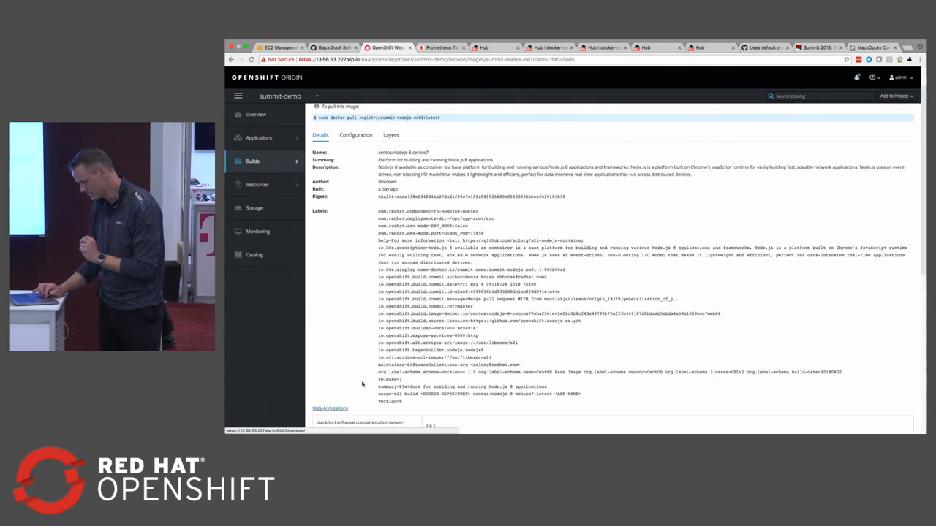
scroll(down, 3)
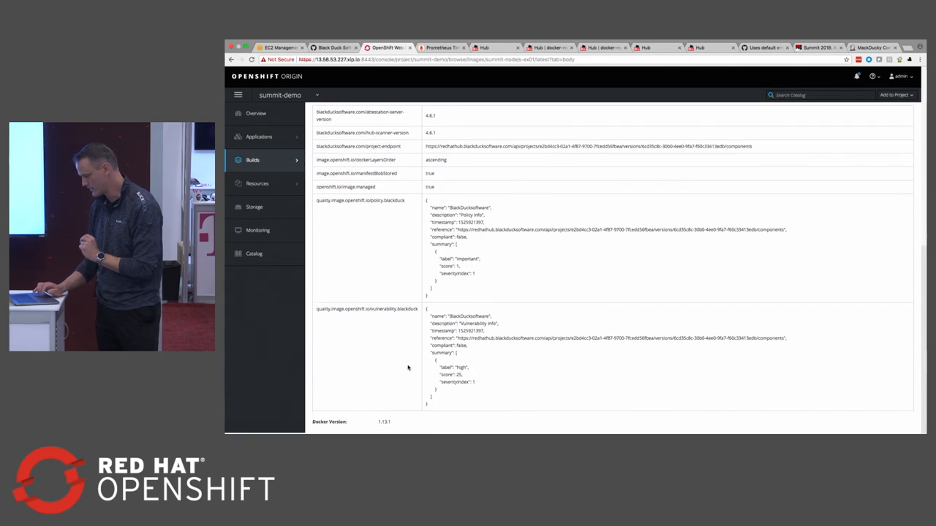